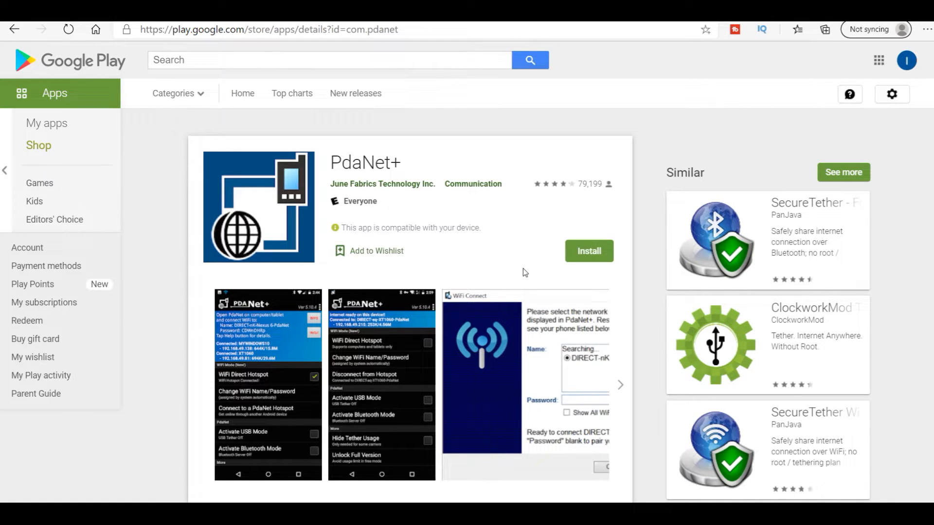
Step: Read through the PdaNet+ Play Store description down to the FoxFi Key listing
scroll(down, 3)
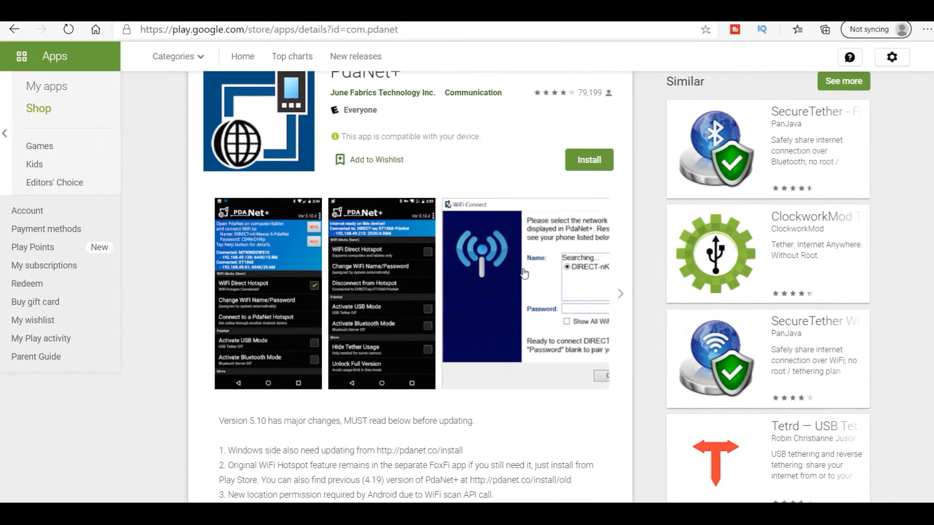
scroll(down, 3)
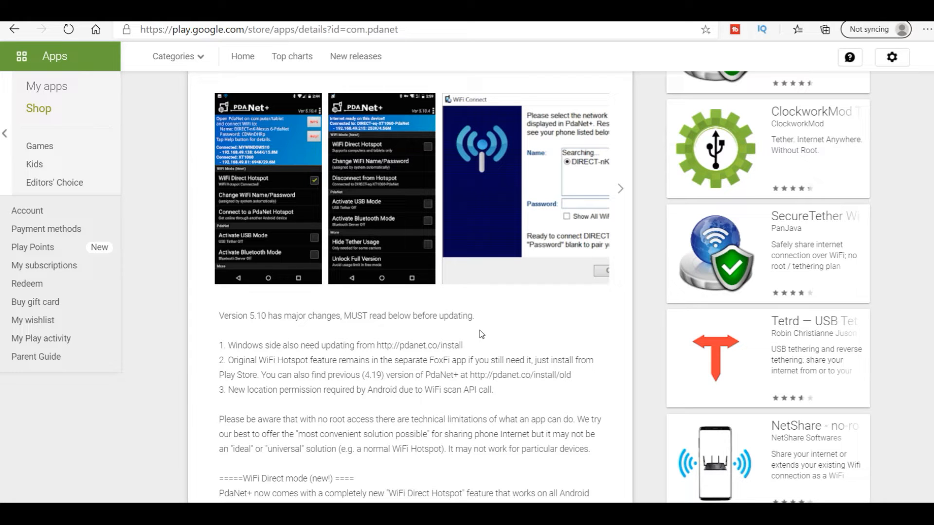
mouse_move(445, 369)
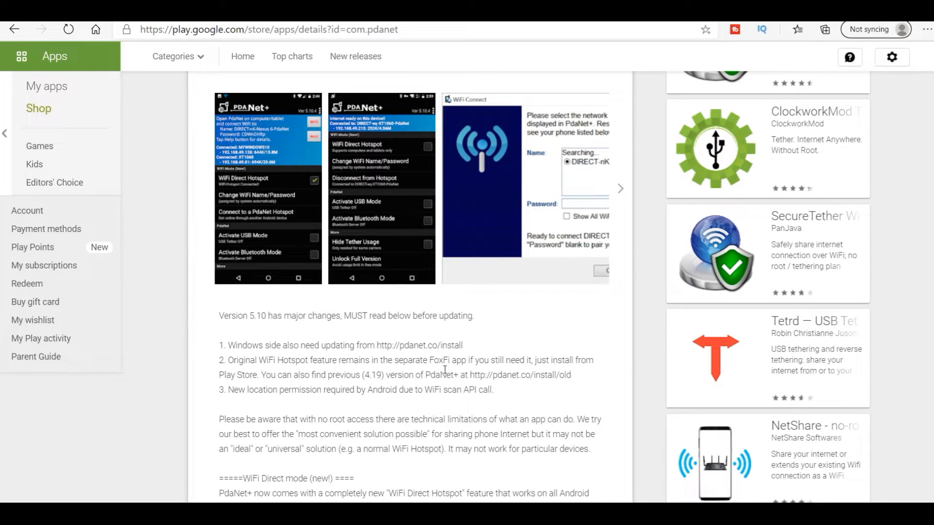
scroll(down, 3)
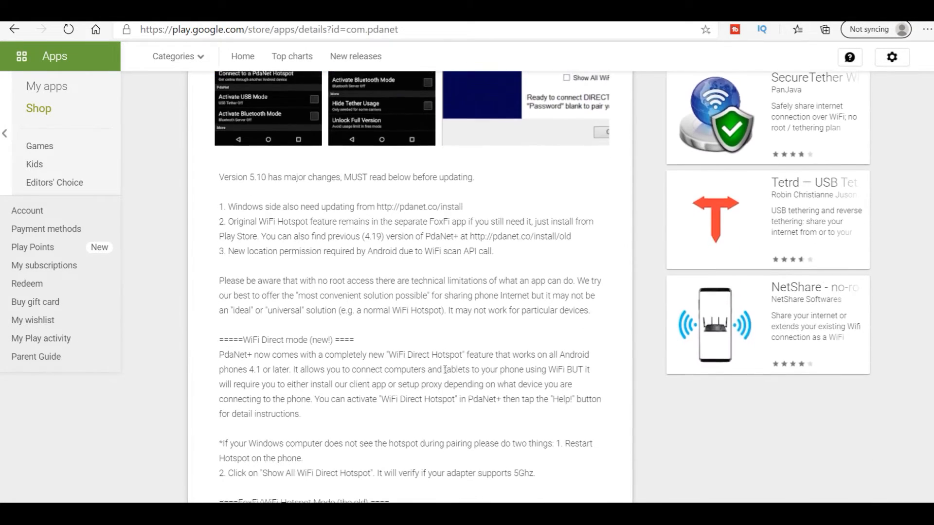
scroll(up, 3)
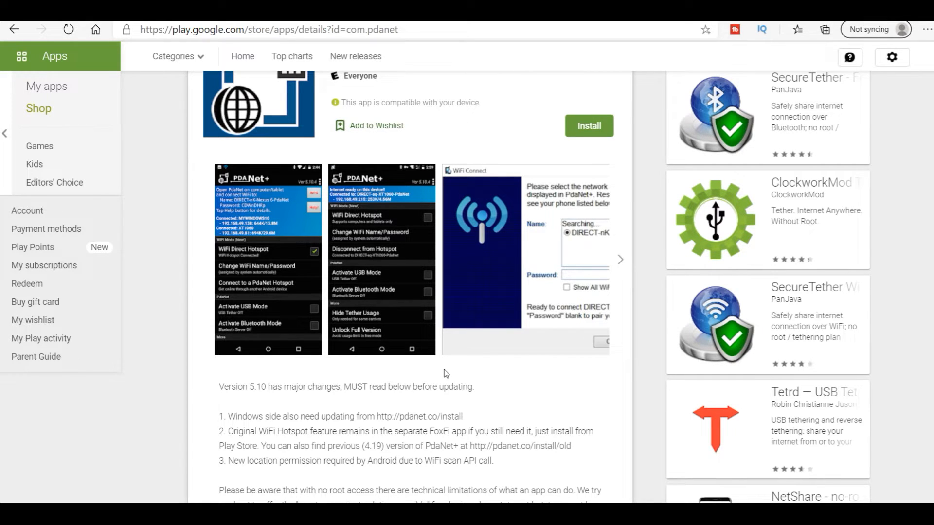
scroll(down, 3)
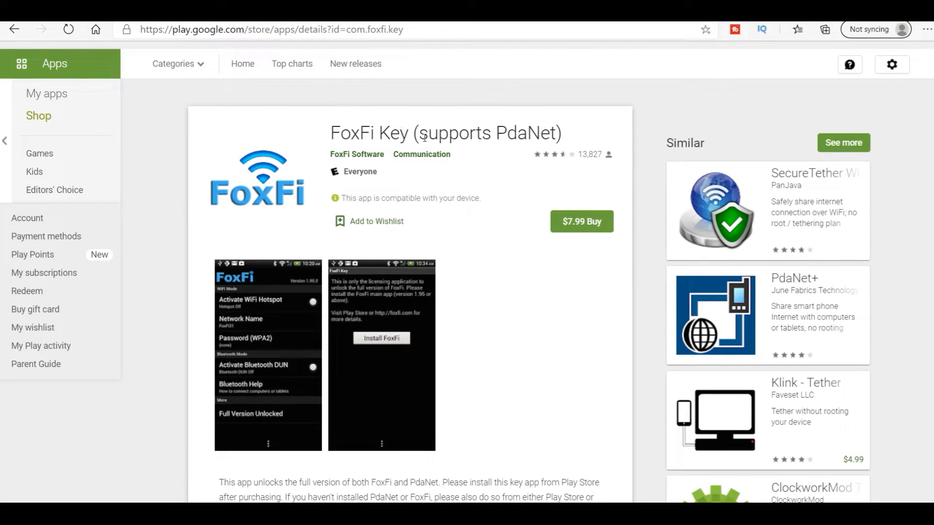
mouse_move(472, 220)
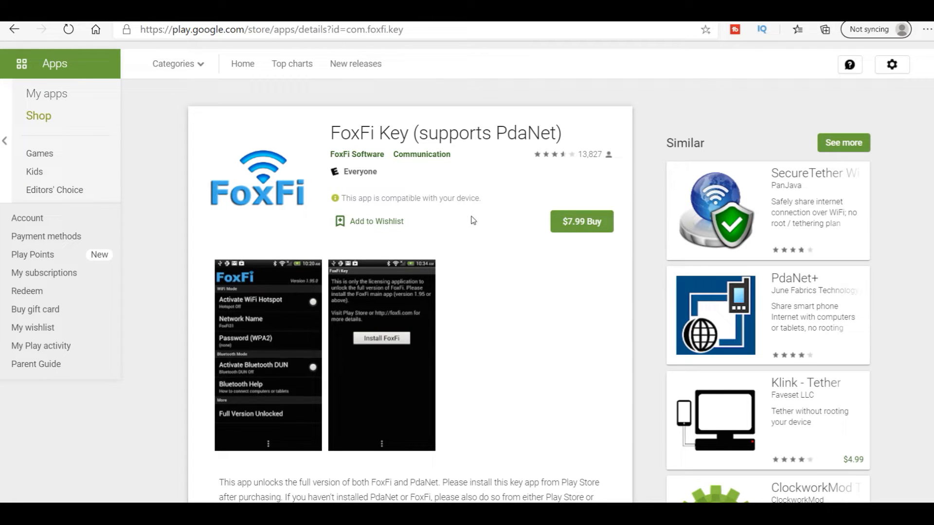
mouse_move(486, 298)
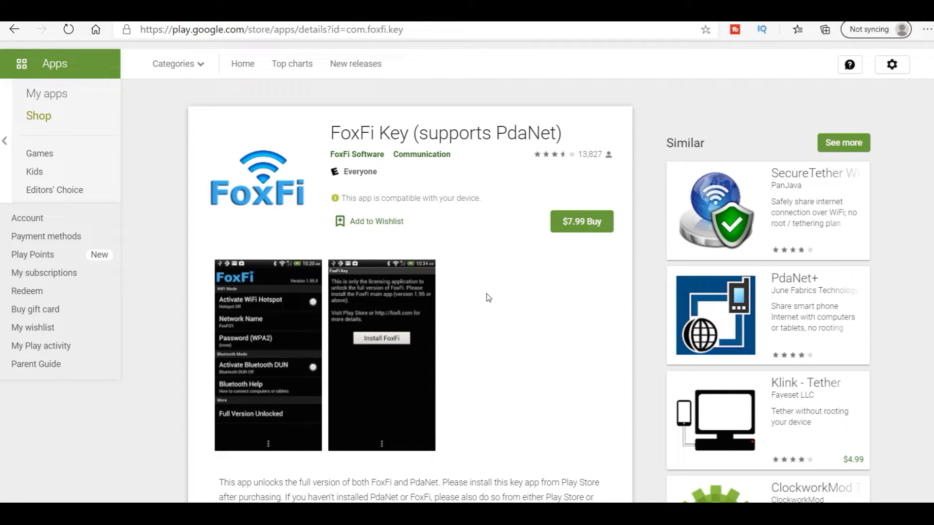
mouse_move(549, 325)
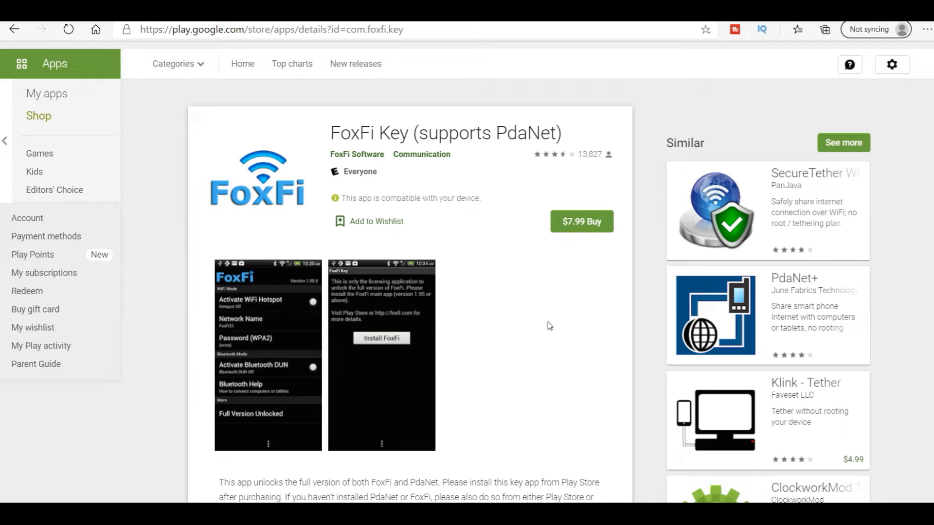
mouse_move(500, 313)
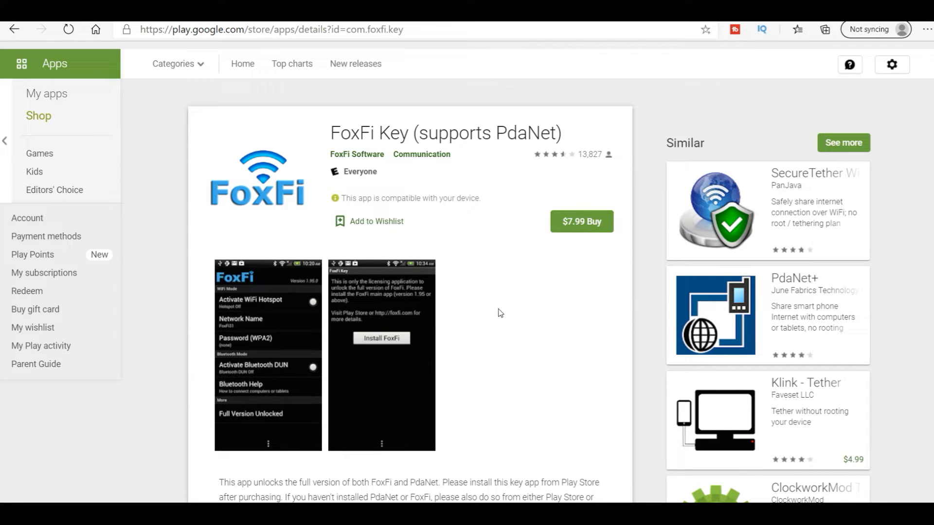
mouse_move(271, 234)
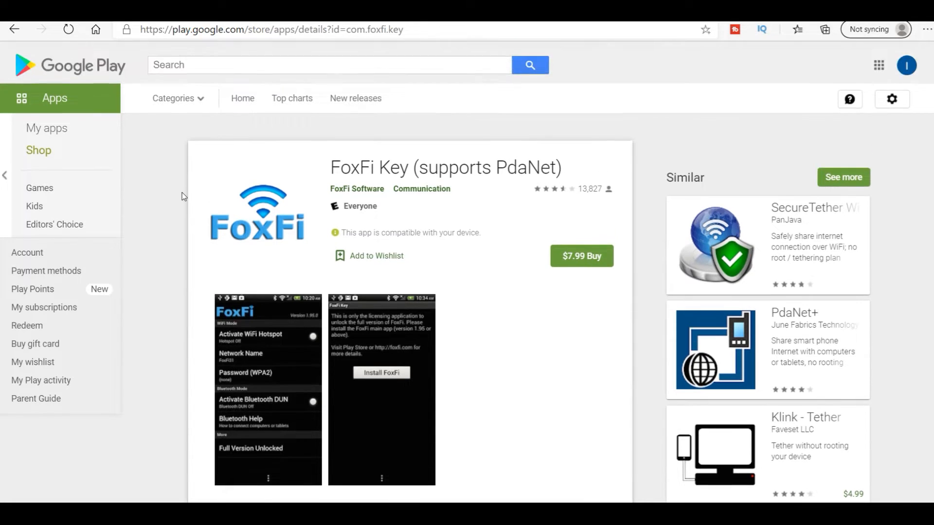
Step: Scroll back up to the PdaNet+ version 5.10 notes and description
scroll(up, 3)
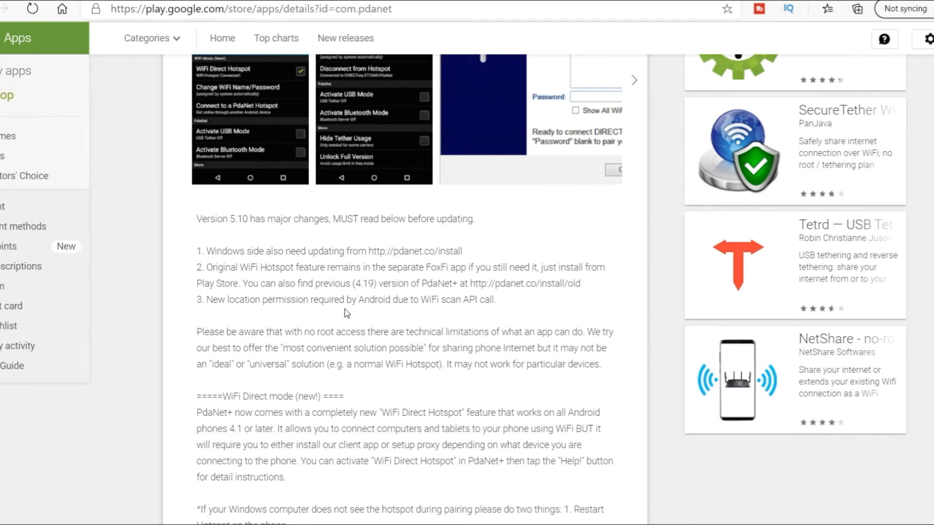
scroll(down, 3)
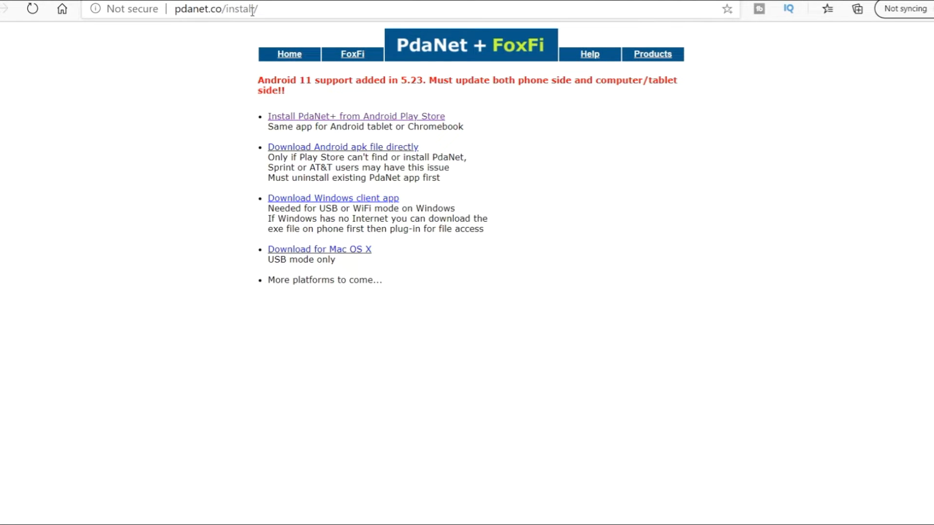
click(356, 116)
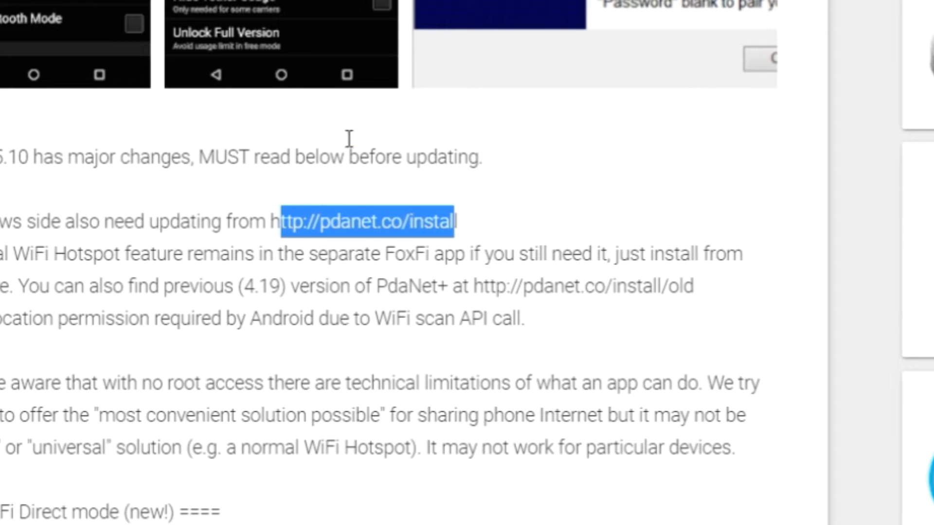
click(369, 221)
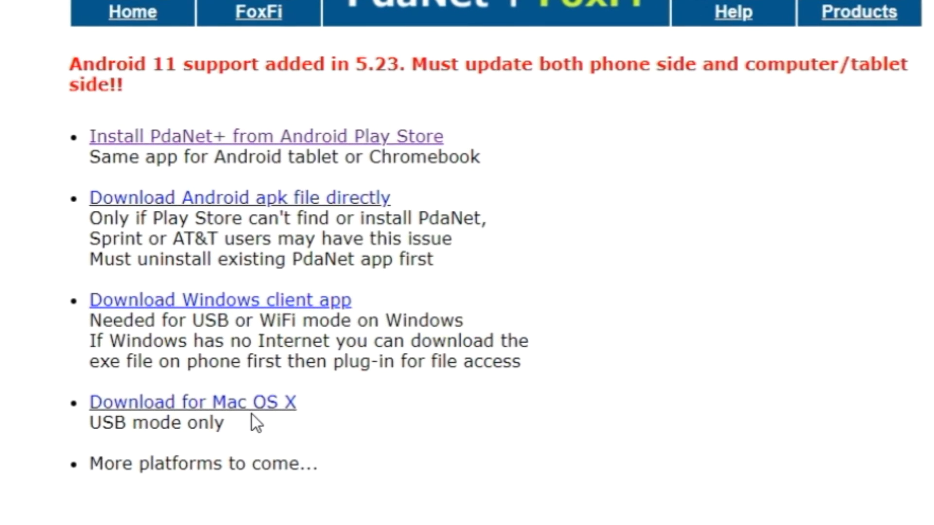
mouse_move(446, 466)
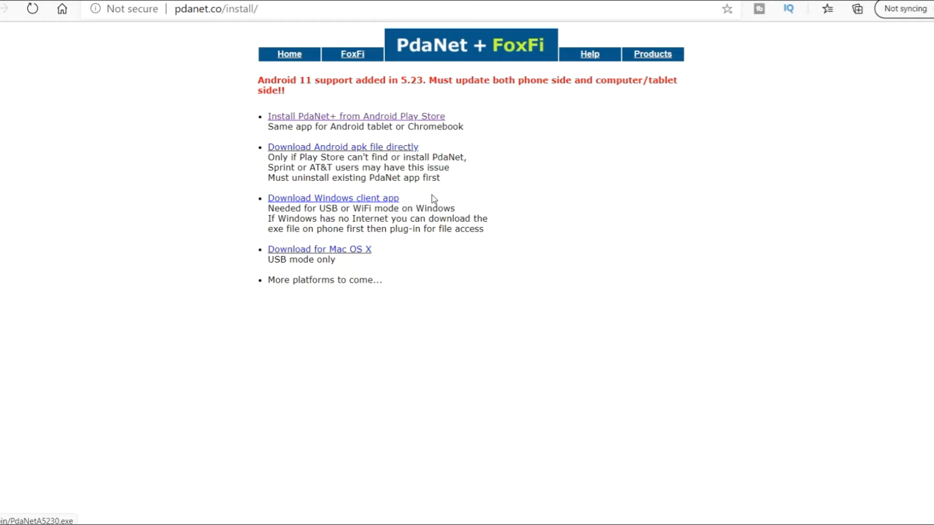
mouse_move(825, 463)
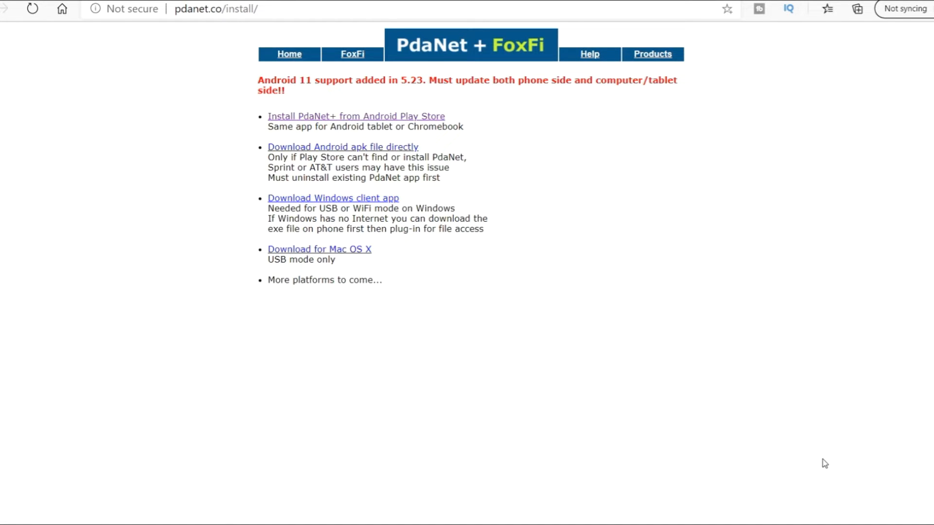
mouse_move(825, 463)
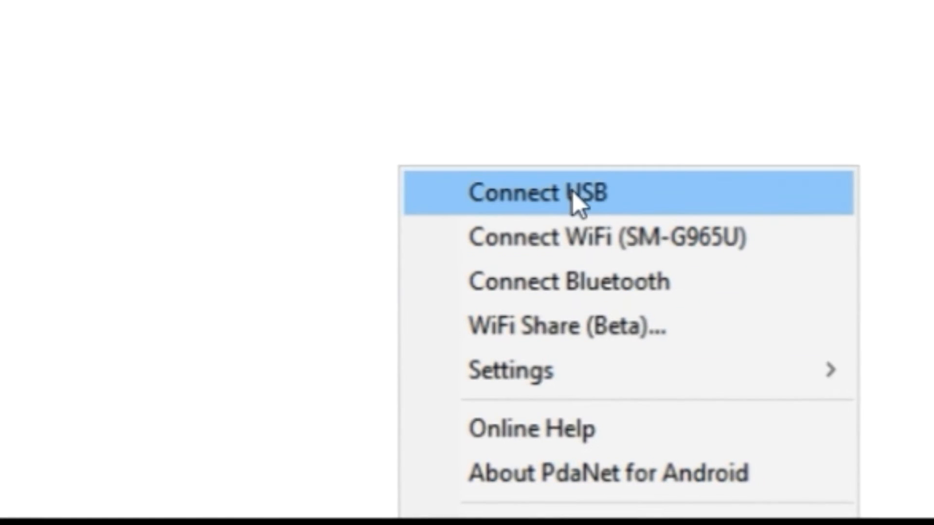
mouse_move(634, 229)
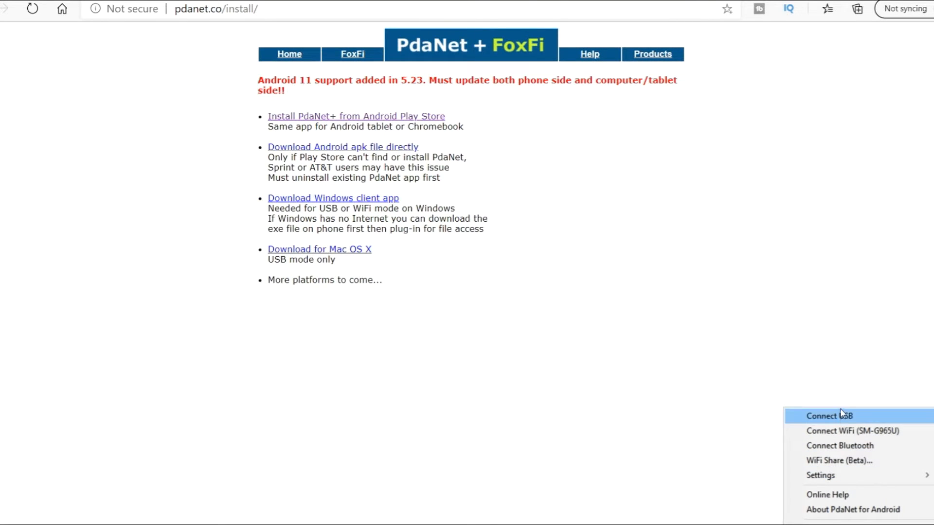
click(640, 310)
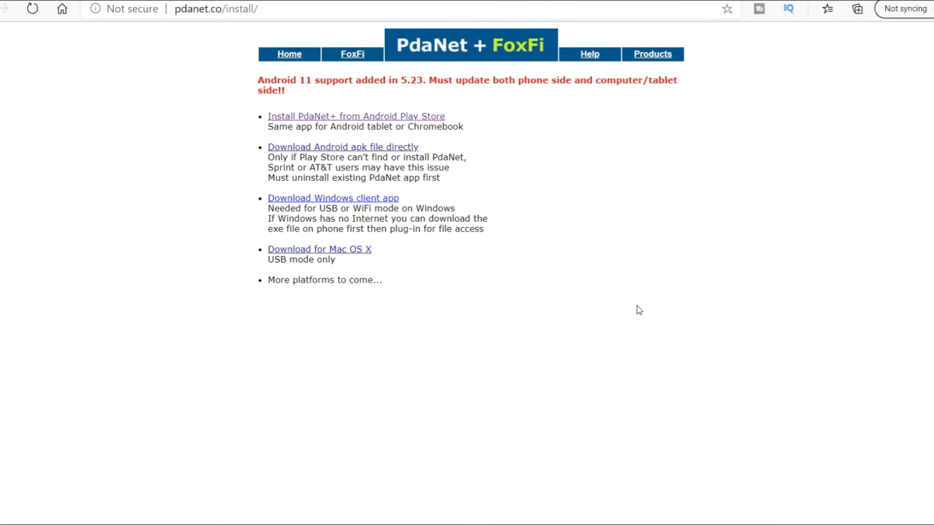
mouse_move(180, 155)
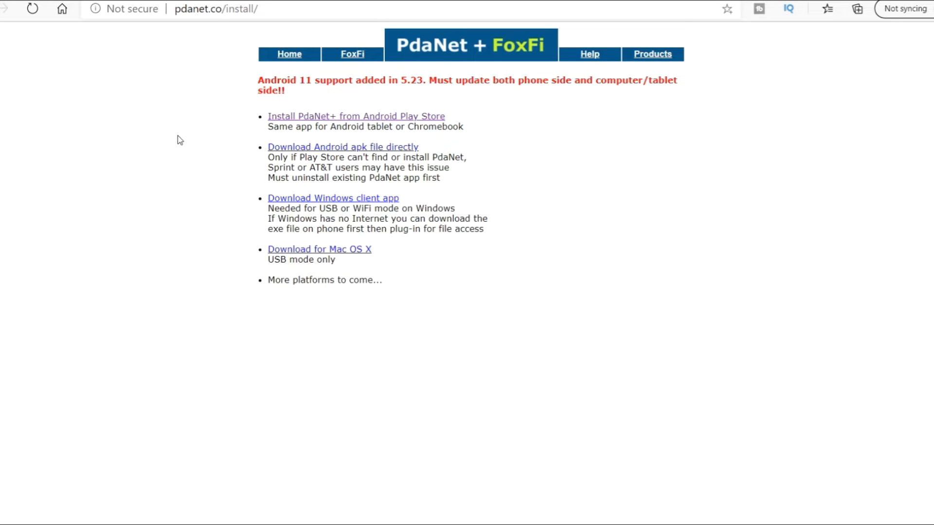
mouse_move(516, 198)
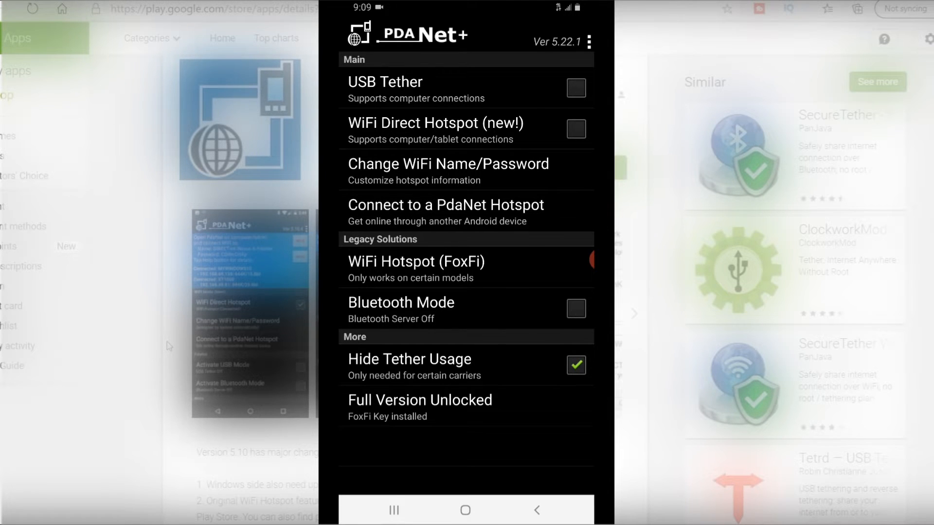
Step: Scroll up through PdaNet+'s Main, Legacy Solutions and More tethering options
scroll(up, 3)
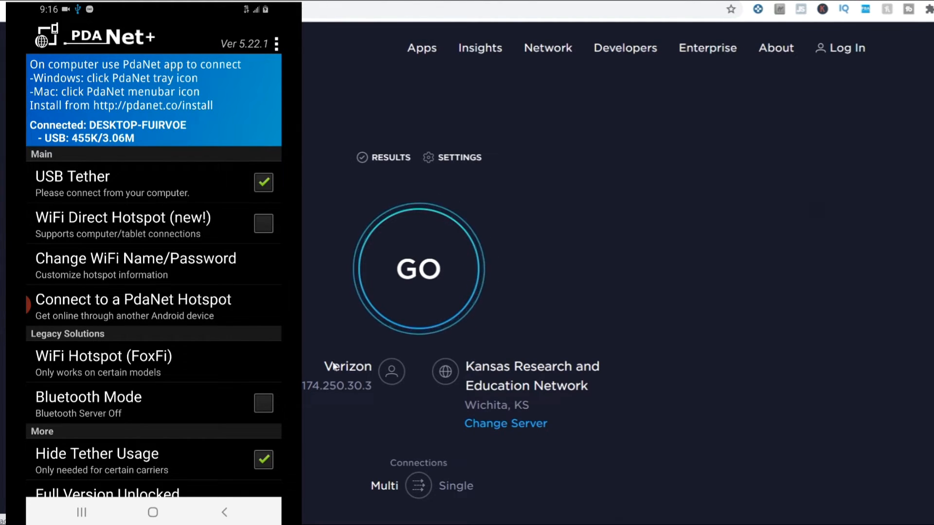
Step: Run the tethered speed test, getting 16.62 Mbps down and 7.08 Mbps up
click(419, 268)
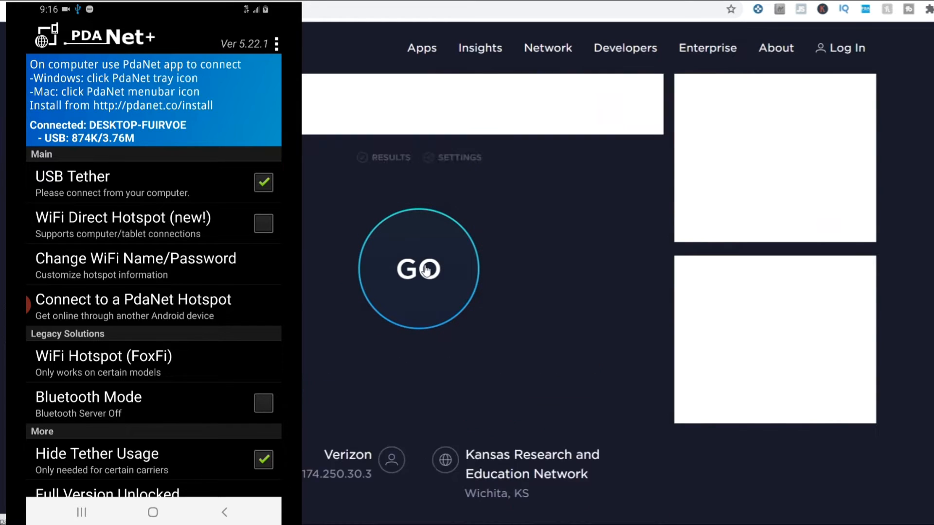
click(419, 268)
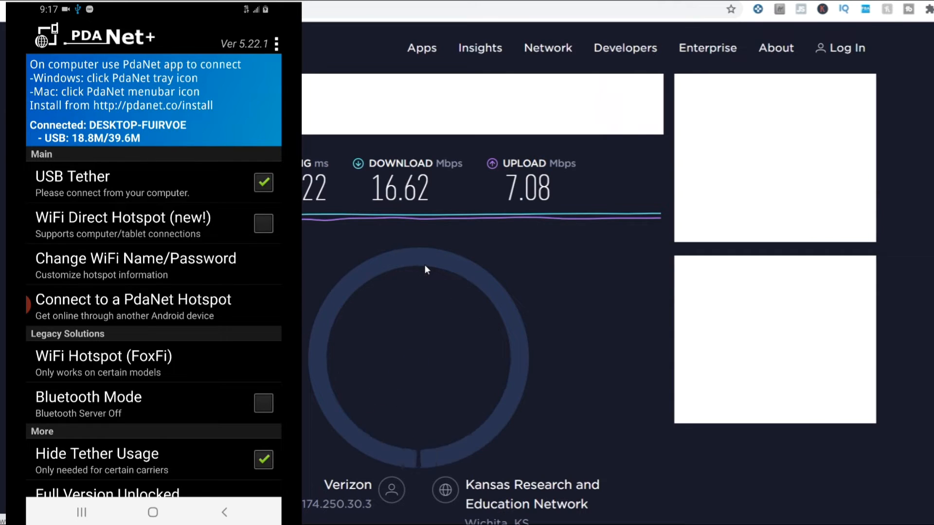
scroll(down, 3)
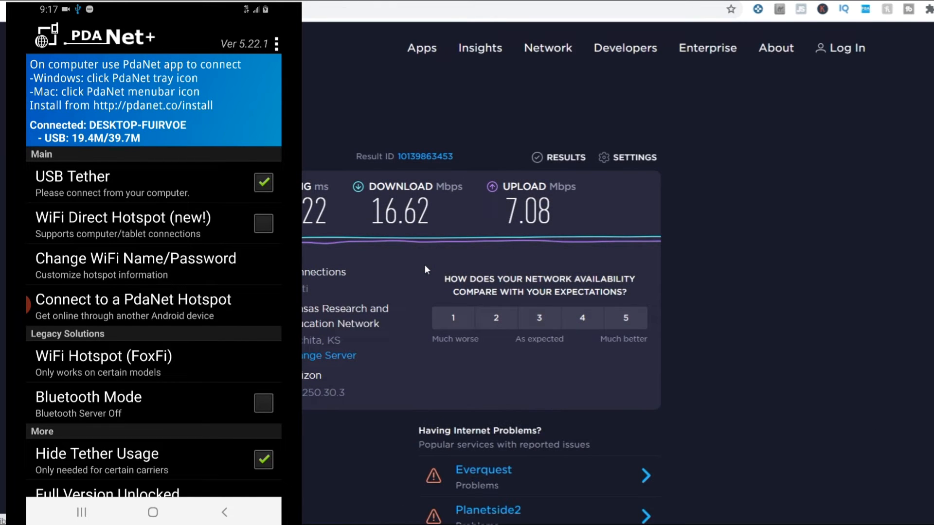
click(152, 512)
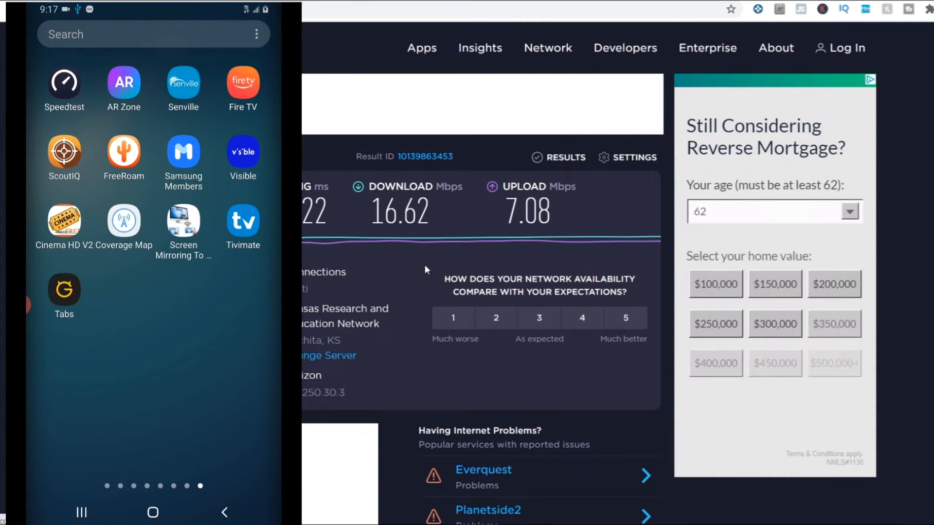
Step: Open the Speedtest app on the phone and start a test with GO
click(64, 82)
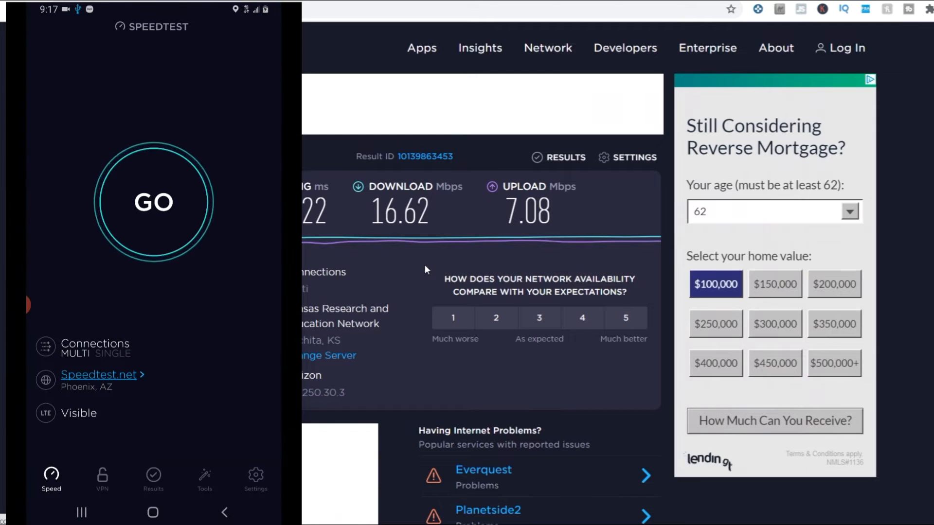
click(153, 201)
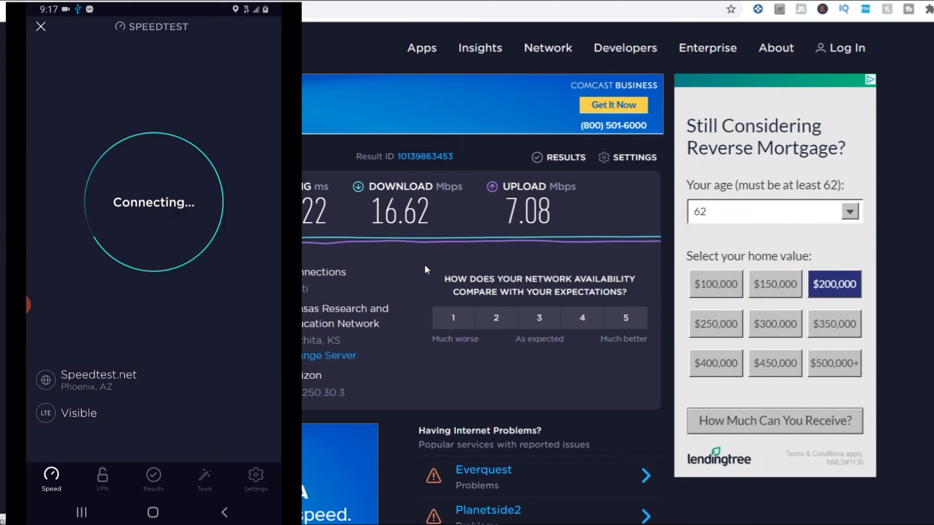
click(774, 323)
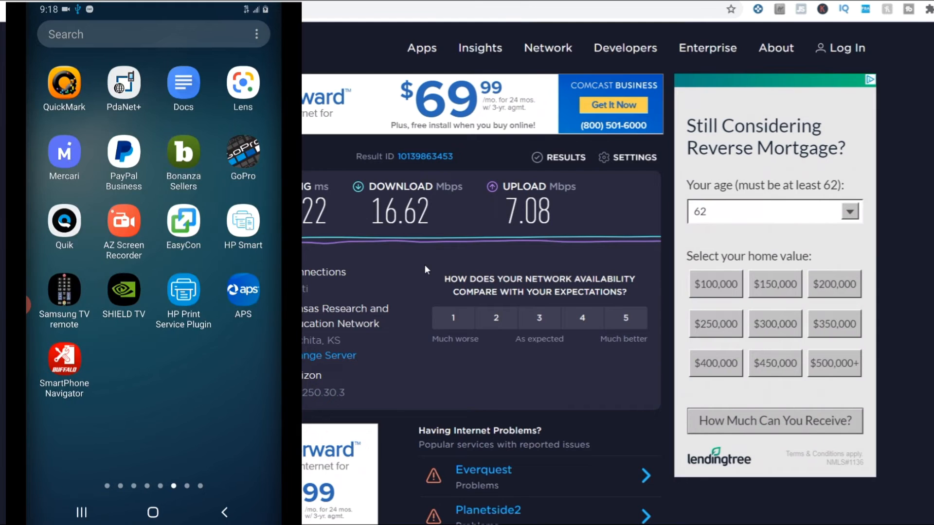
Step: Reopen PdaNet+ from the phone's home screen, USB Tether still checked
click(123, 83)
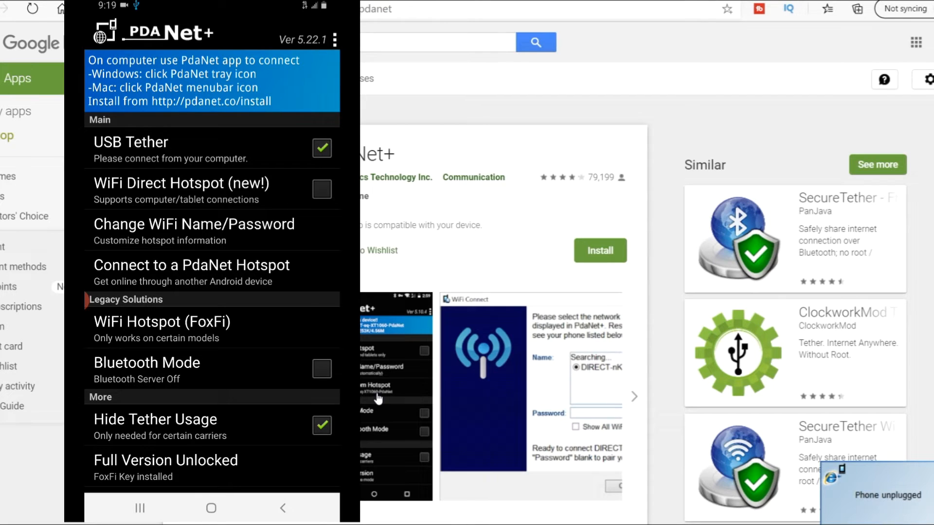
mouse_move(536, 472)
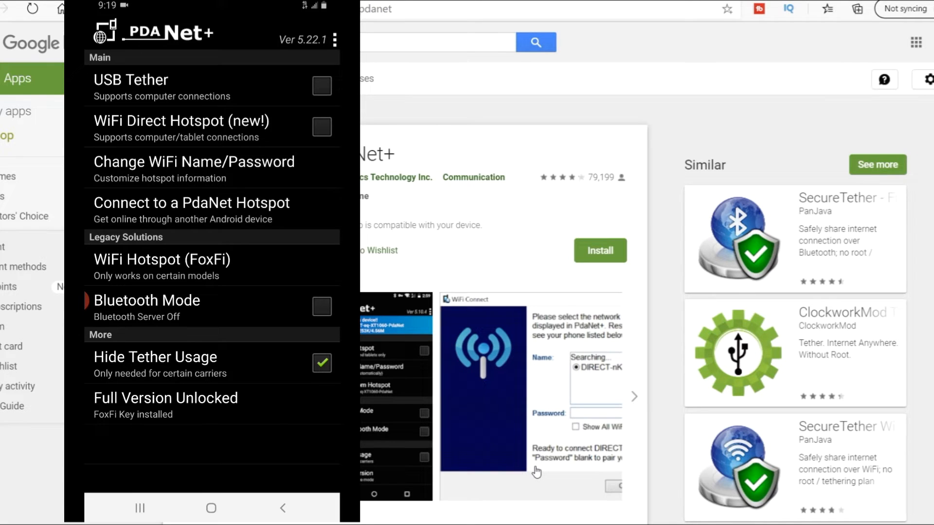
Step: Turn on WiFi Direct Hotspot, creating network DIRECT-86-SM-G965U-PdaNet
click(321, 127)
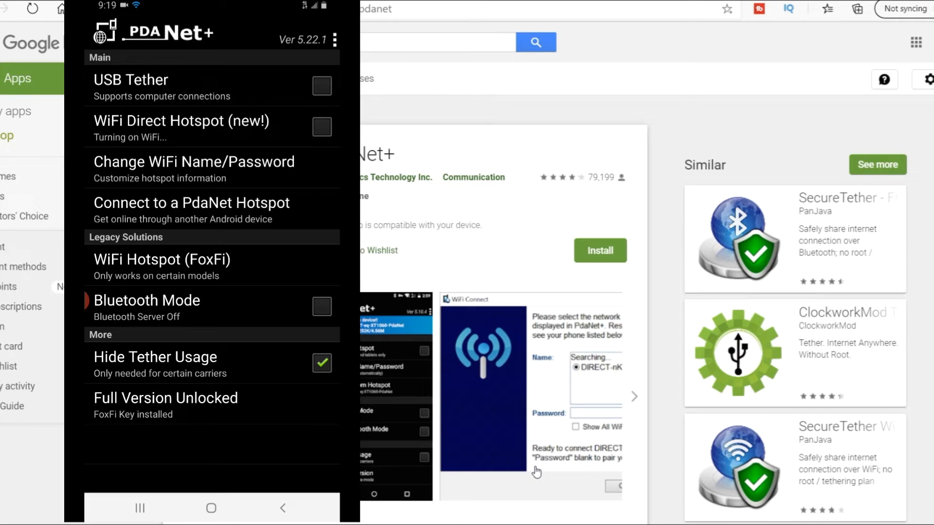
click(322, 127)
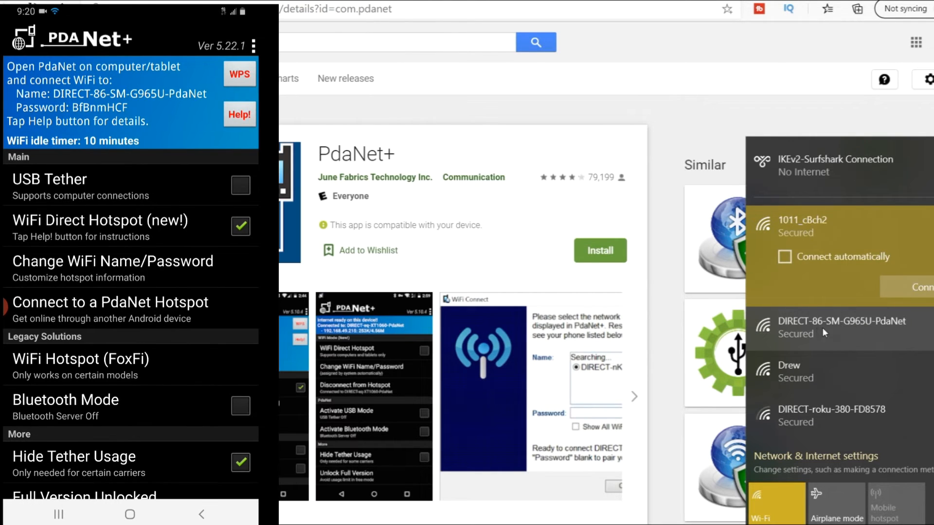
mouse_move(870, 334)
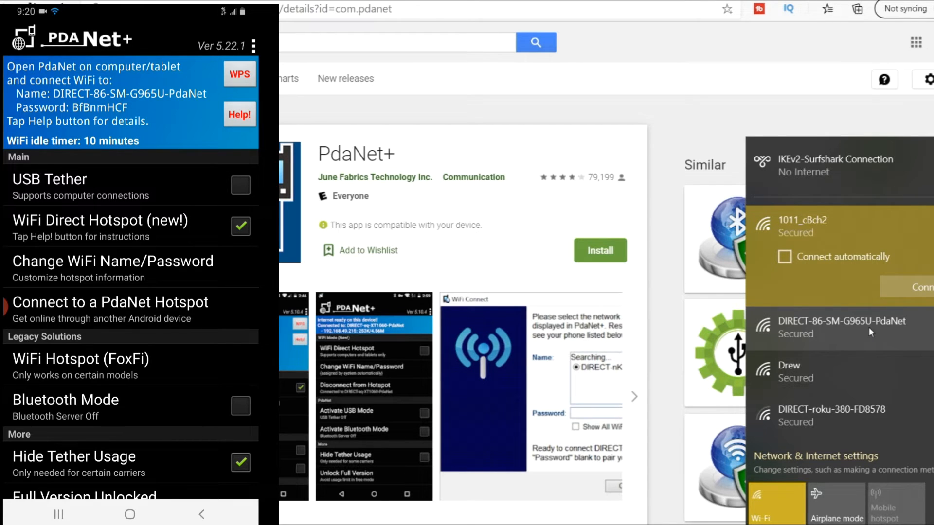
mouse_move(869, 332)
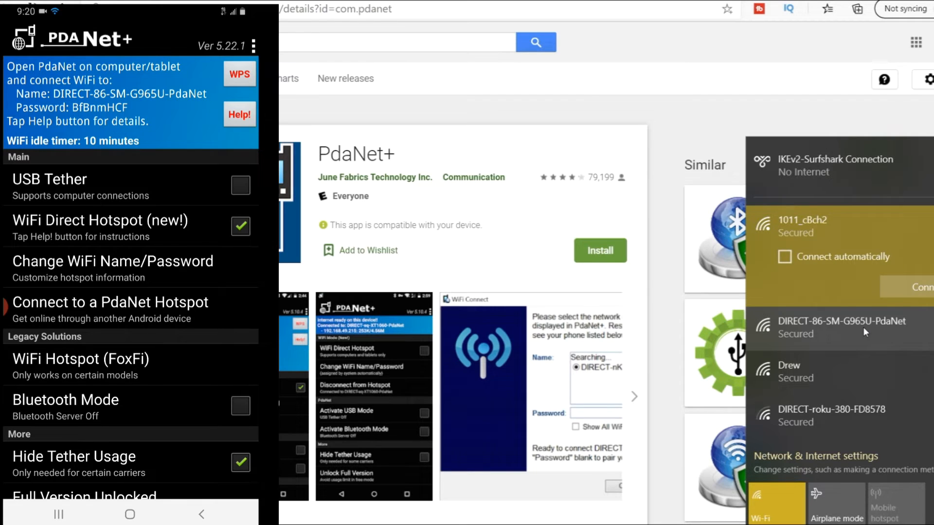
Step: Join the PC to DIRECT-86-SM-G965U-PdaNet from the Windows WiFi list
click(840, 326)
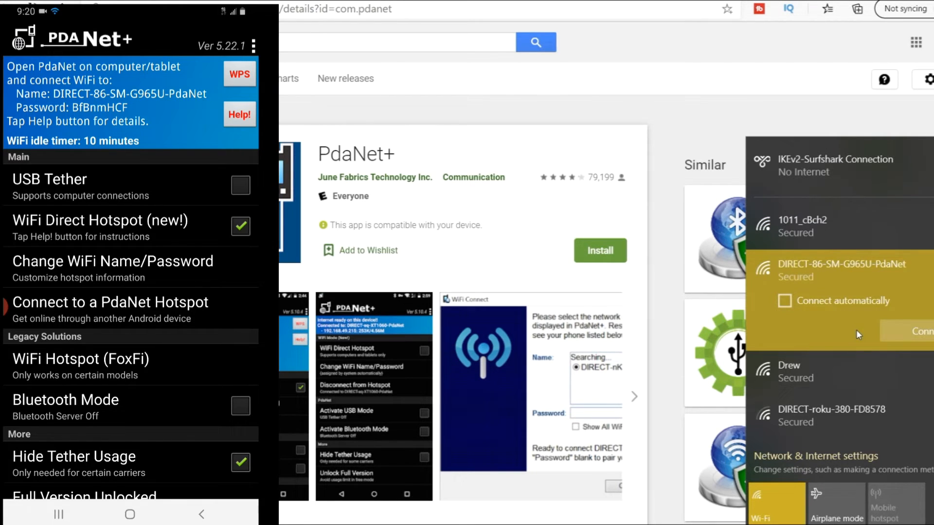
mouse_move(899, 322)
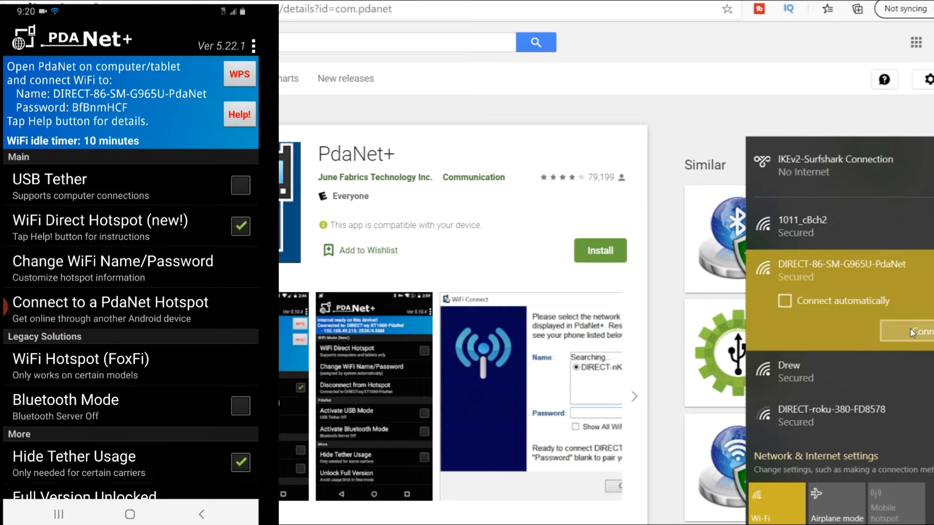
click(920, 332)
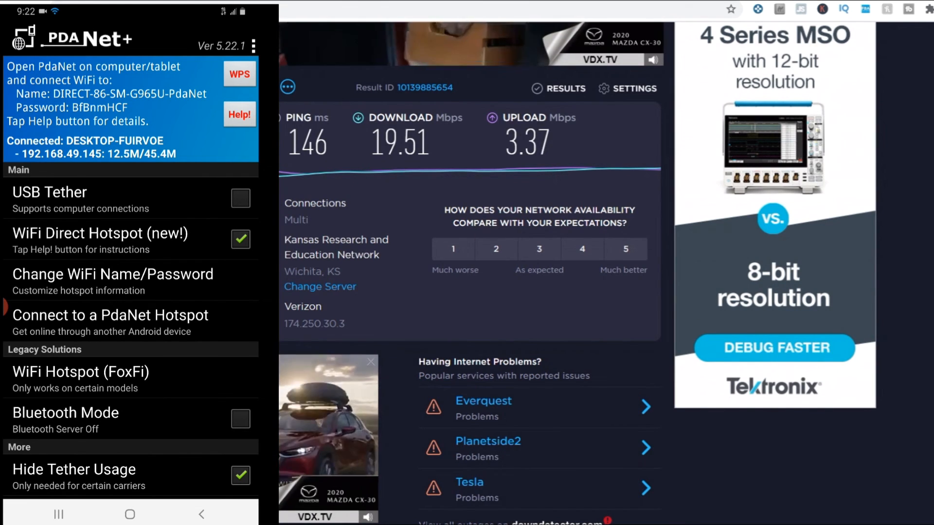
Step: Scroll the hotspot speed test results: 146 ms ping, 19.51 down, 3.37 Mbps up
scroll(down, 3)
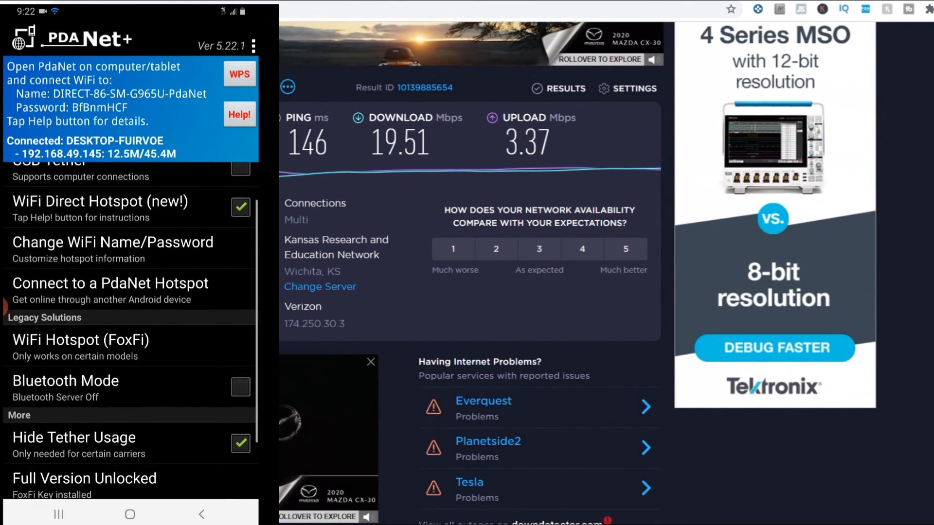